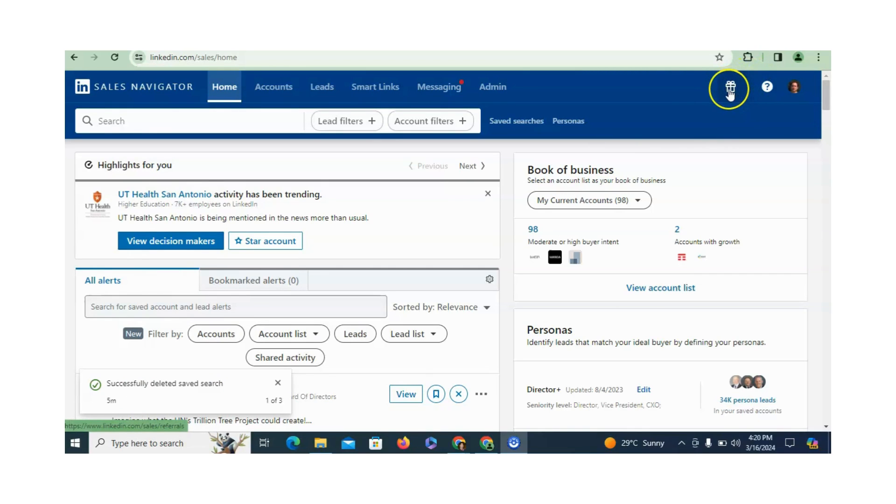
- Go to the referrals page from the gift icon in the top navigation
click(730, 87)
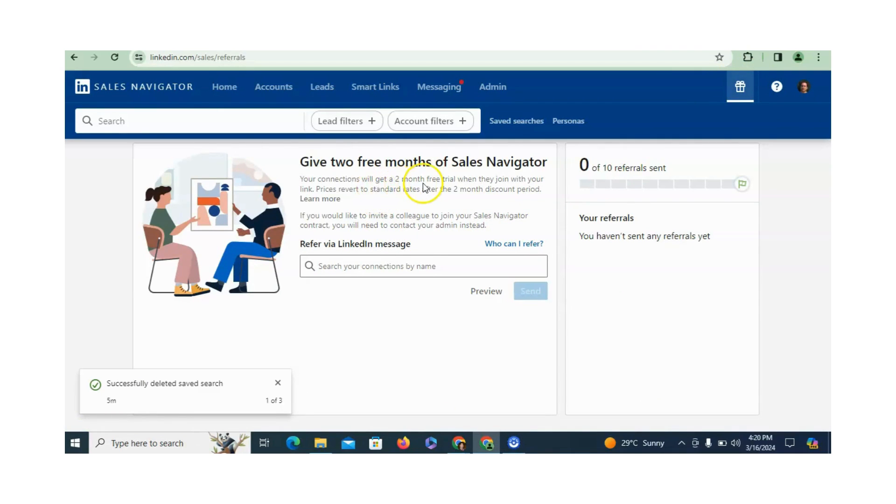
mouse_move(483, 191)
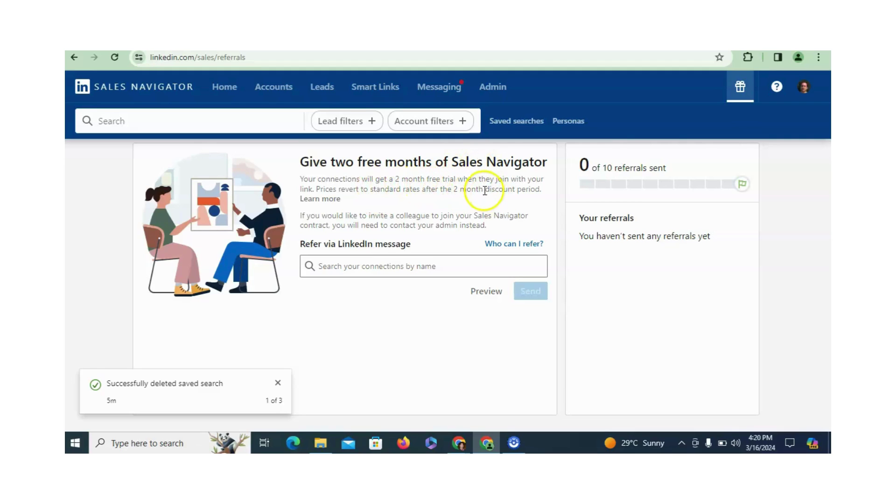
mouse_move(317, 208)
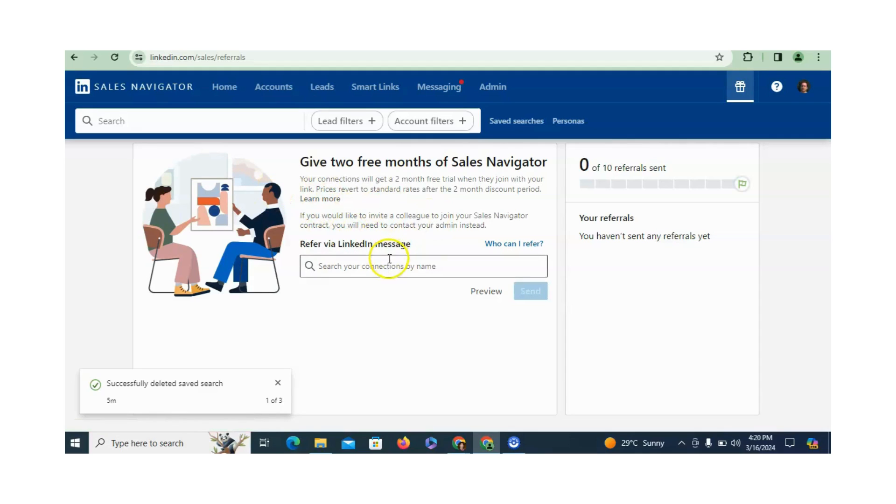
- Search your connections by name and choose one as the referral recipient
click(419, 266)
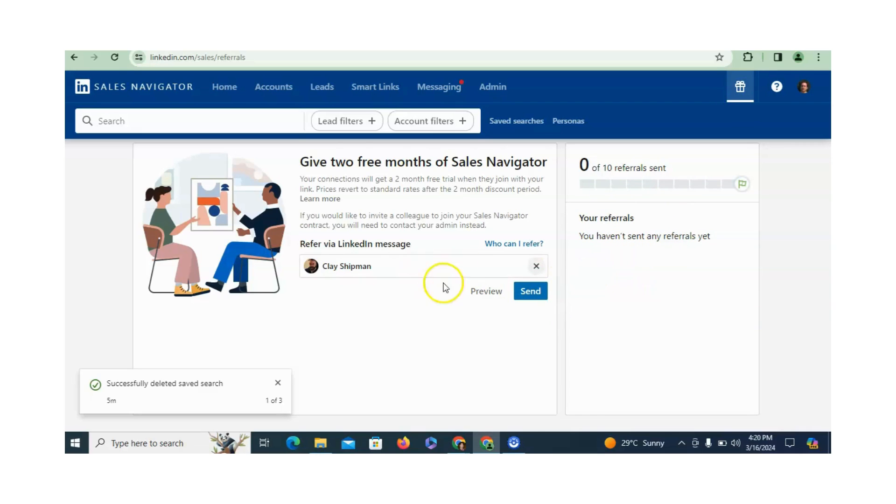
mouse_move(337, 321)
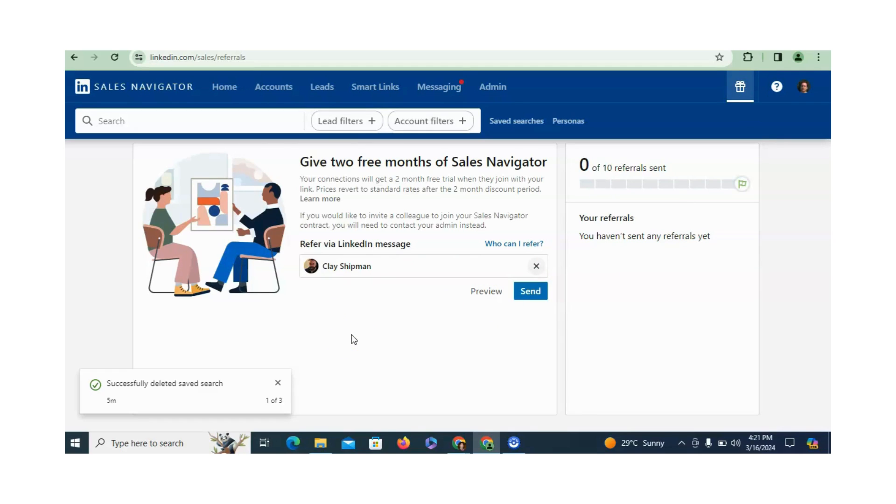
mouse_move(349, 342)
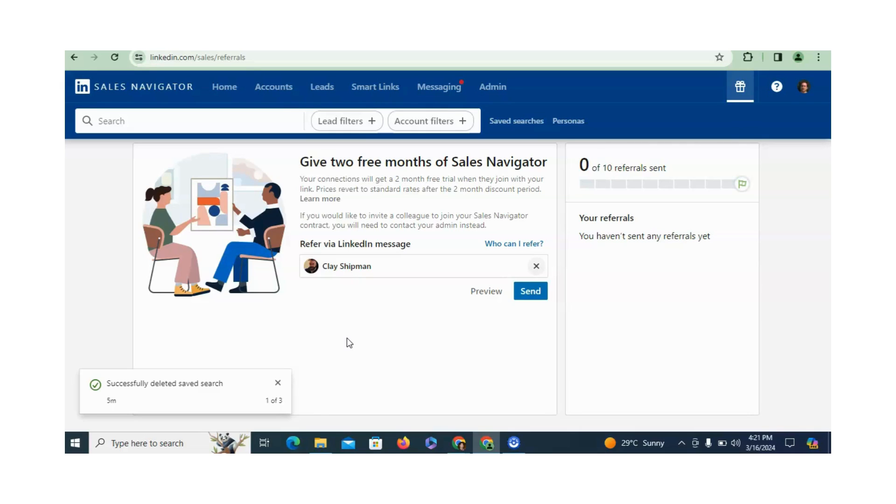
mouse_move(357, 377)
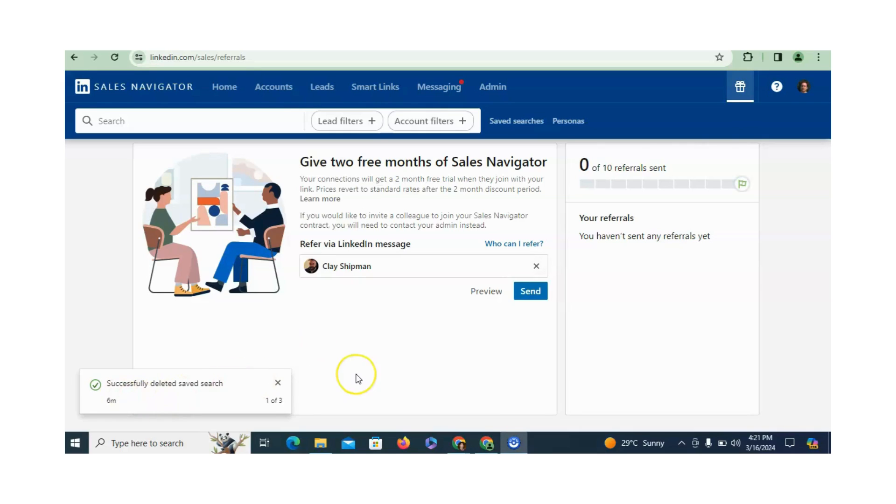
mouse_move(489, 294)
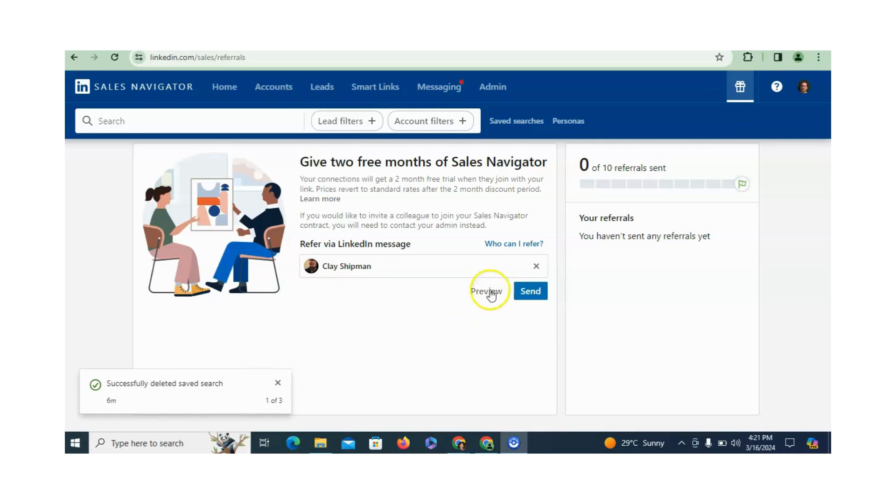
- Show the 'Who can I refer?' eligibility rules dialog
click(513, 243)
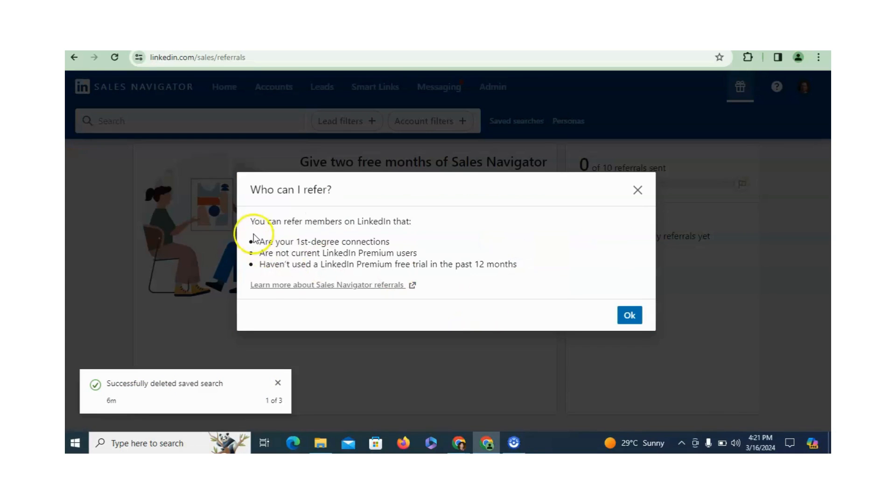
mouse_move(454, 248)
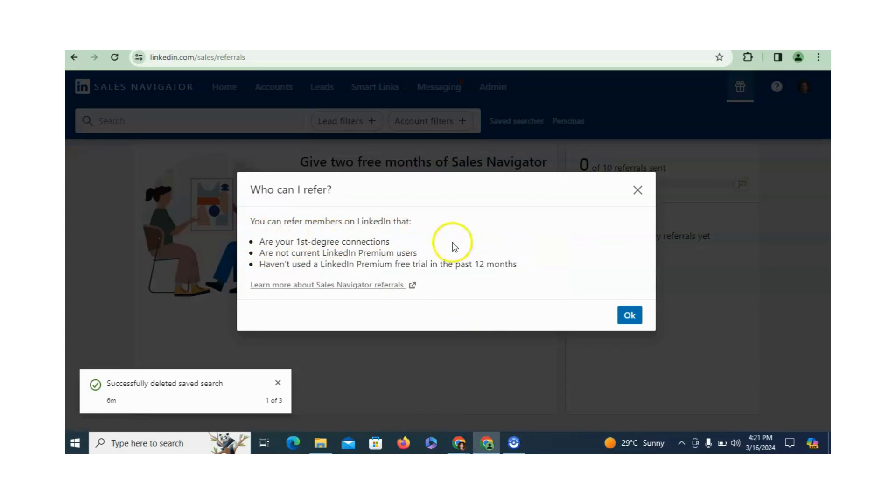
mouse_move(405, 249)
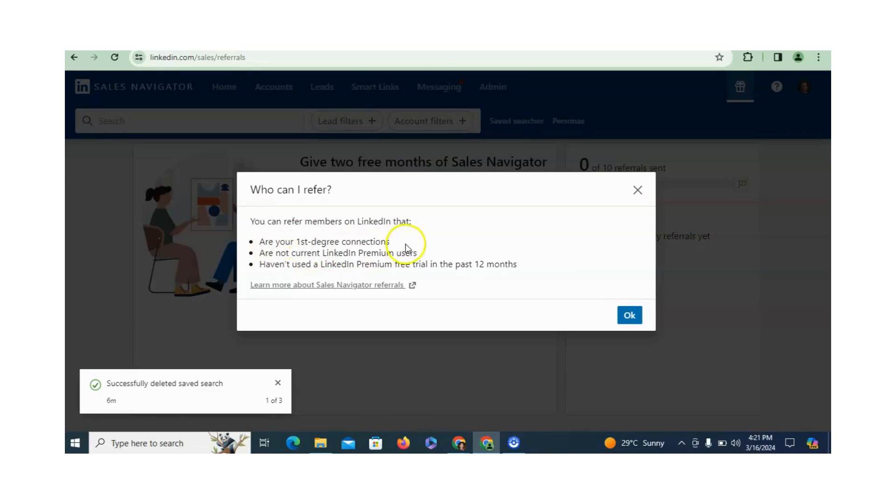
mouse_move(257, 265)
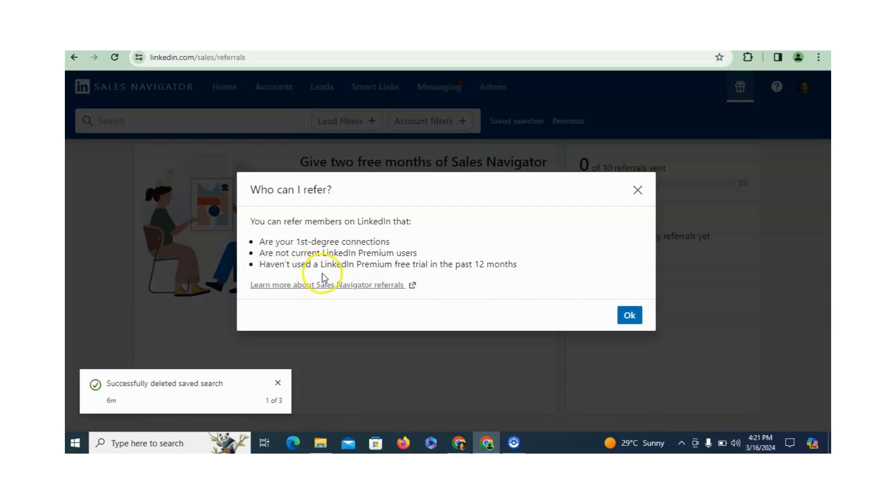
mouse_move(444, 278)
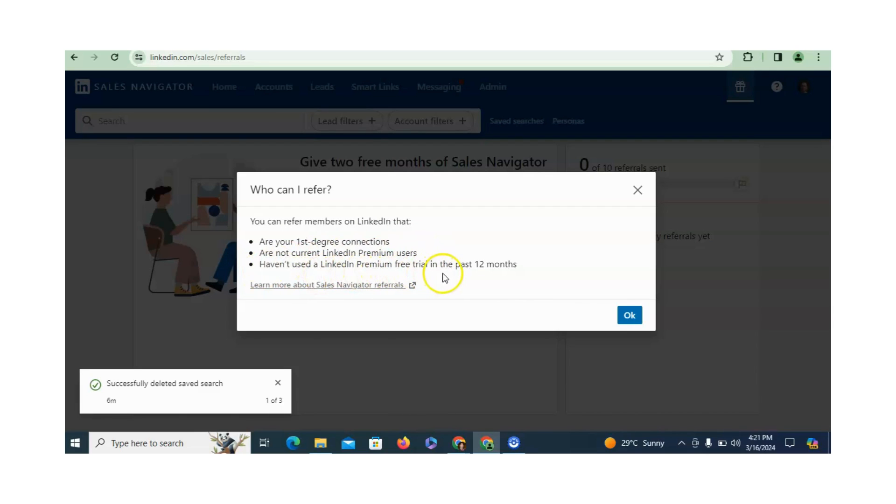
mouse_move(502, 277)
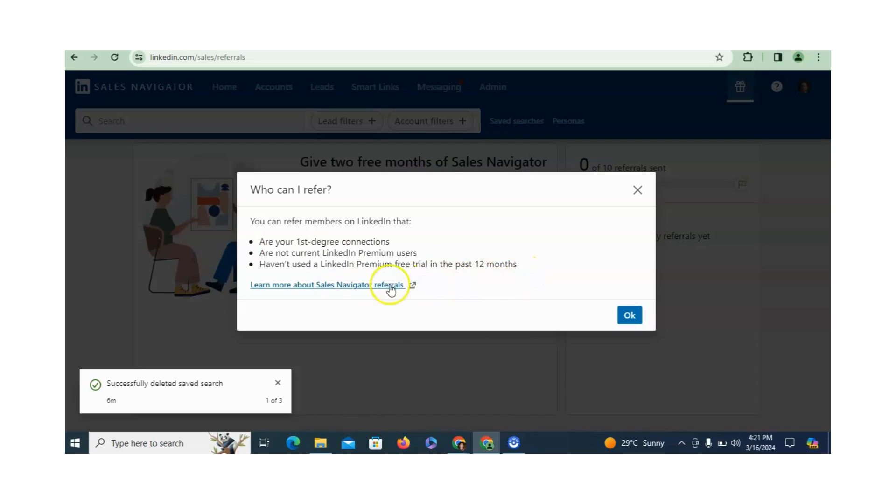
mouse_move(439, 278)
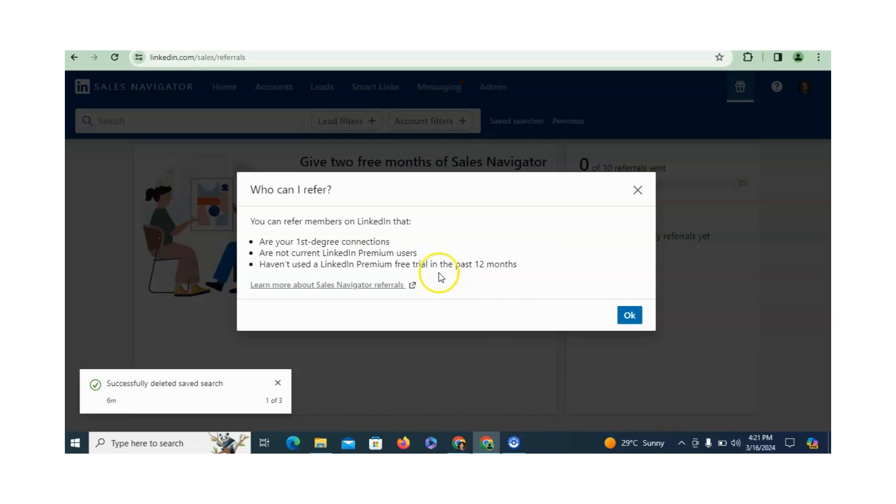